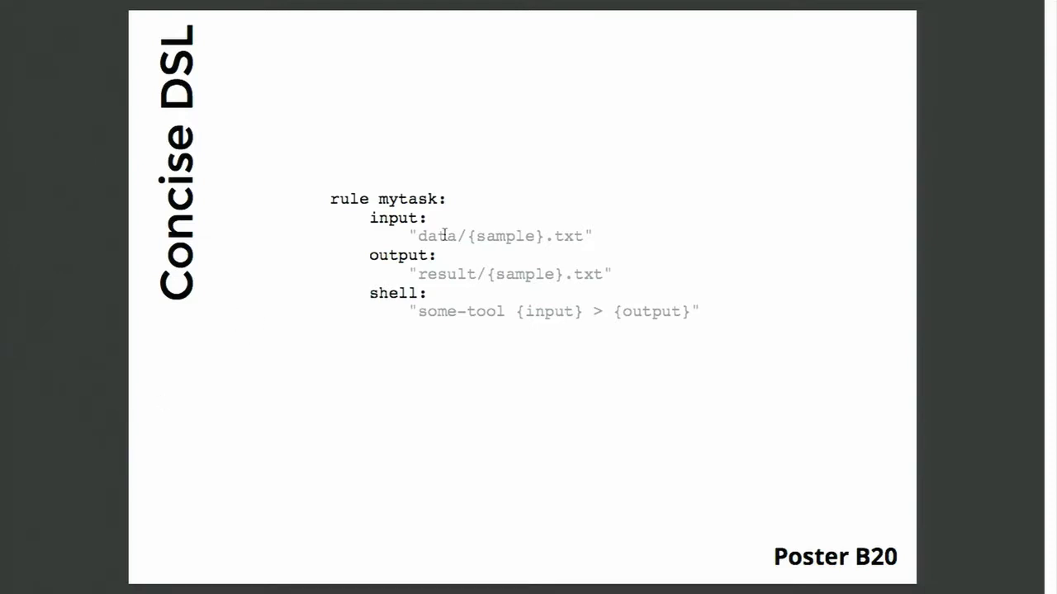
pyautogui.moveTo(713, 256)
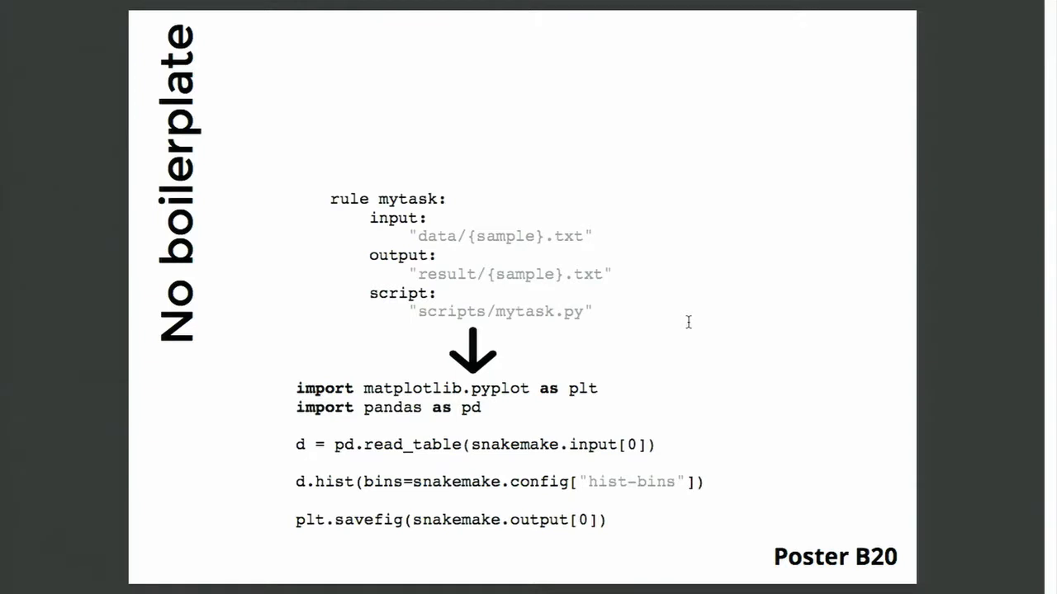
pyautogui.moveTo(677, 328)
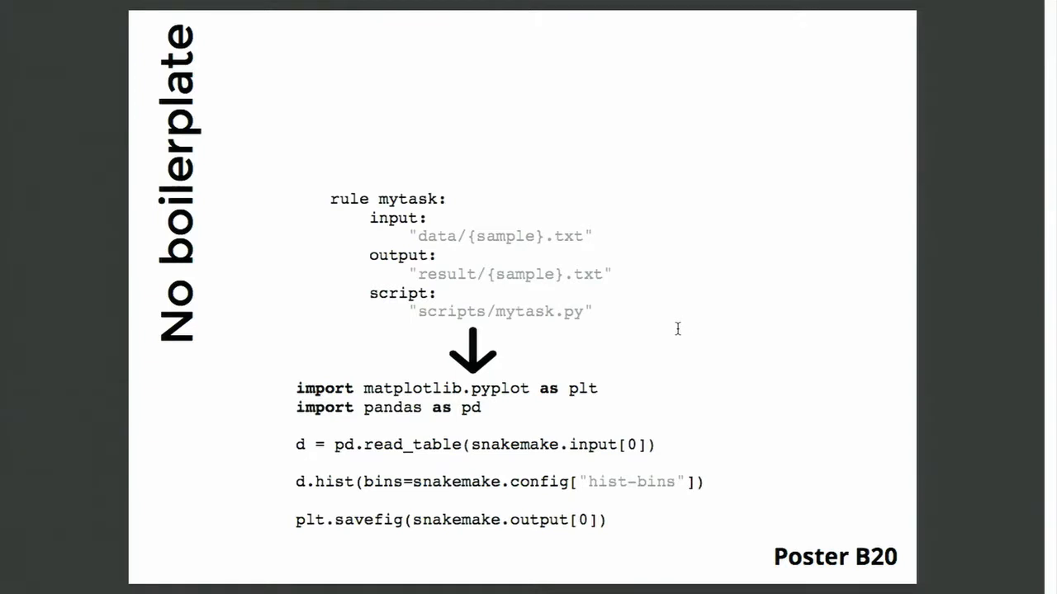
pyautogui.moveTo(626, 362)
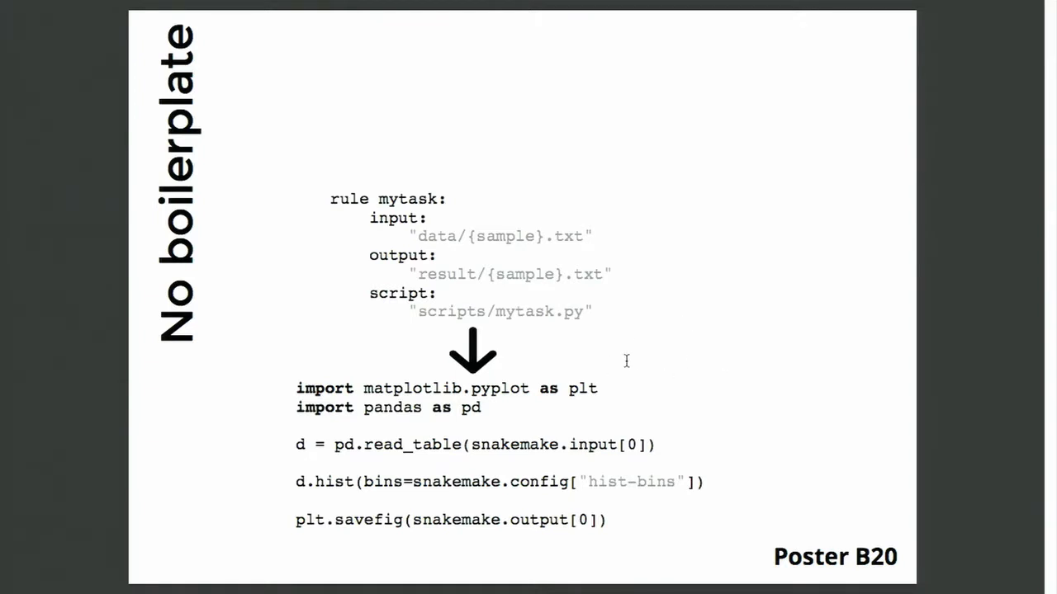
pyautogui.moveTo(558, 450)
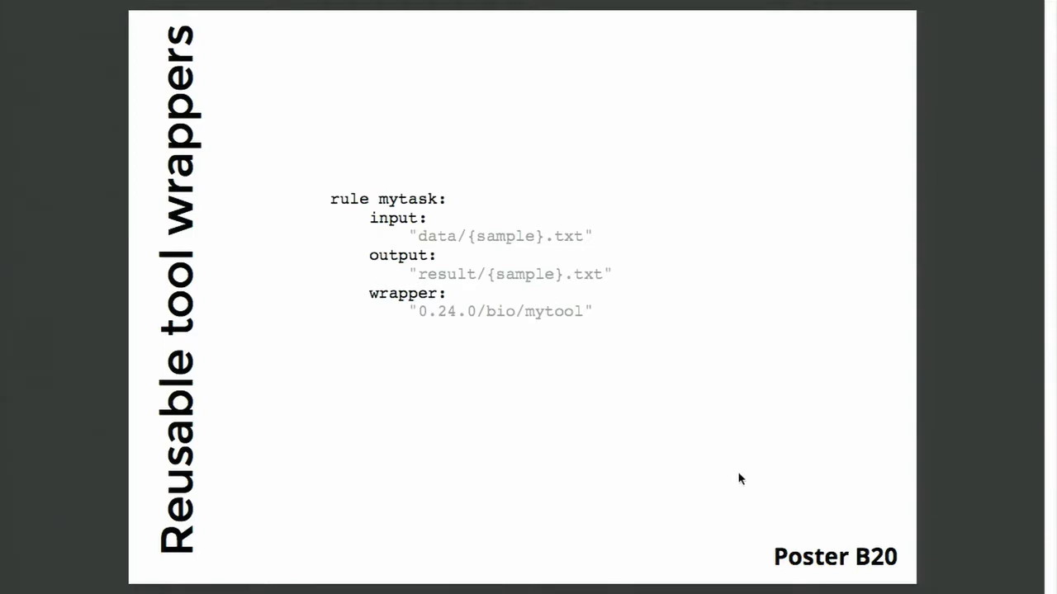
# - Advance past the CWL tools slide to the Conda integration slide
pyautogui.press('Right')
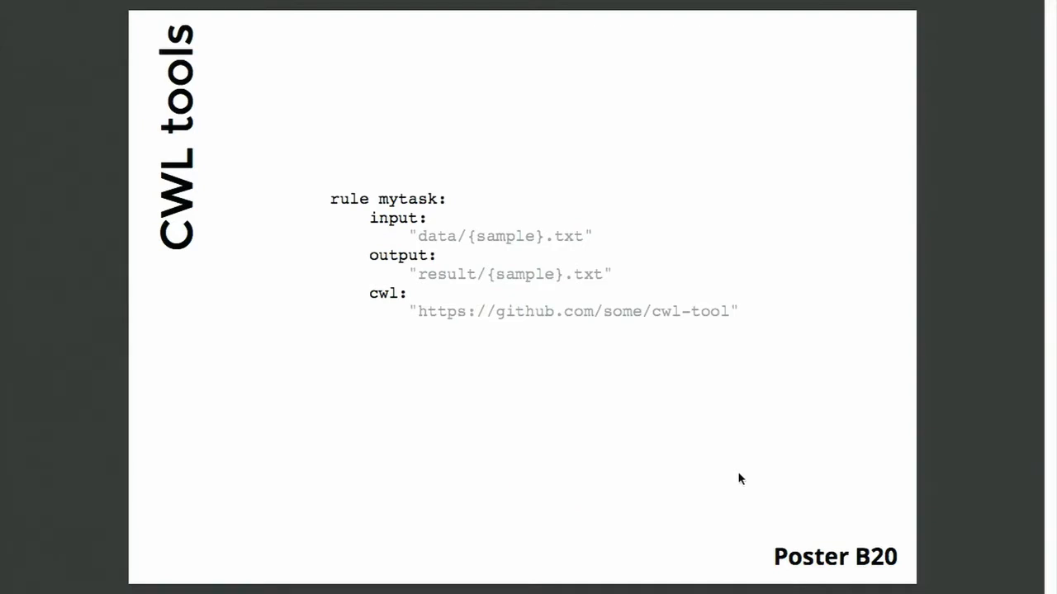
pyautogui.press('Right')
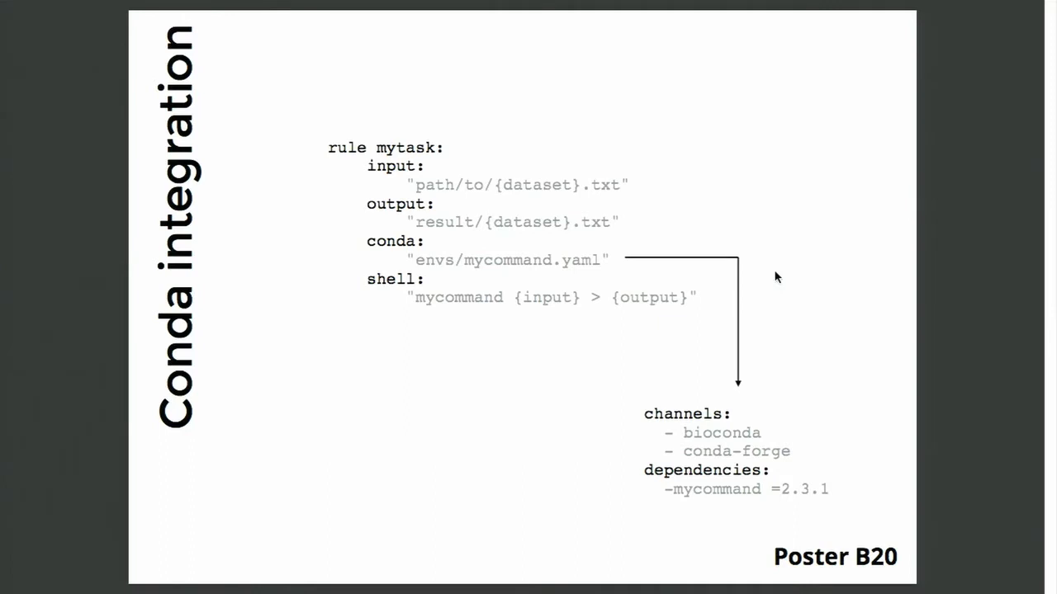
pyautogui.moveTo(515, 261)
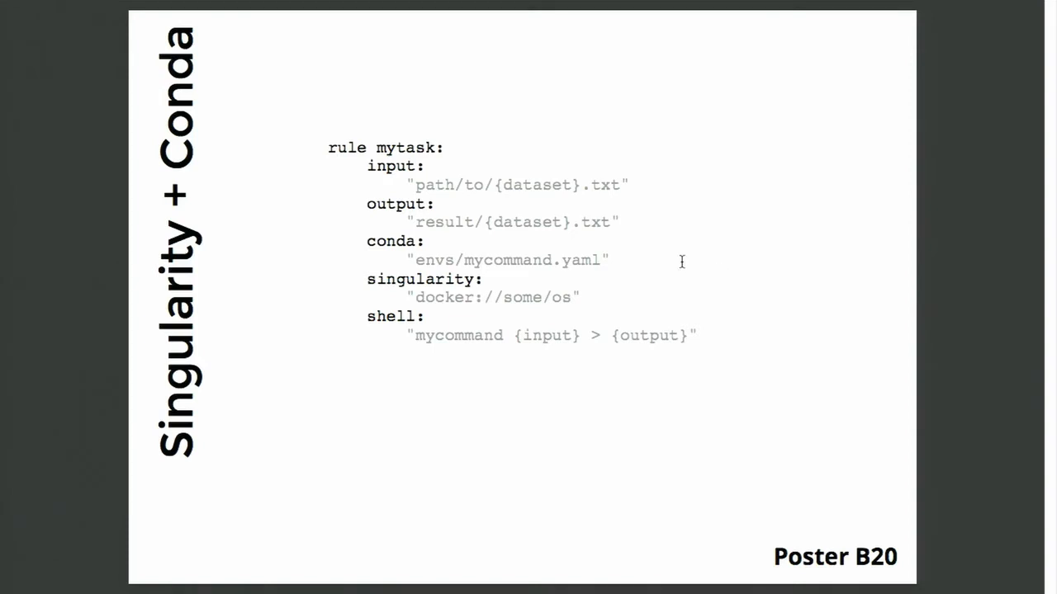
pyautogui.moveTo(700, 317)
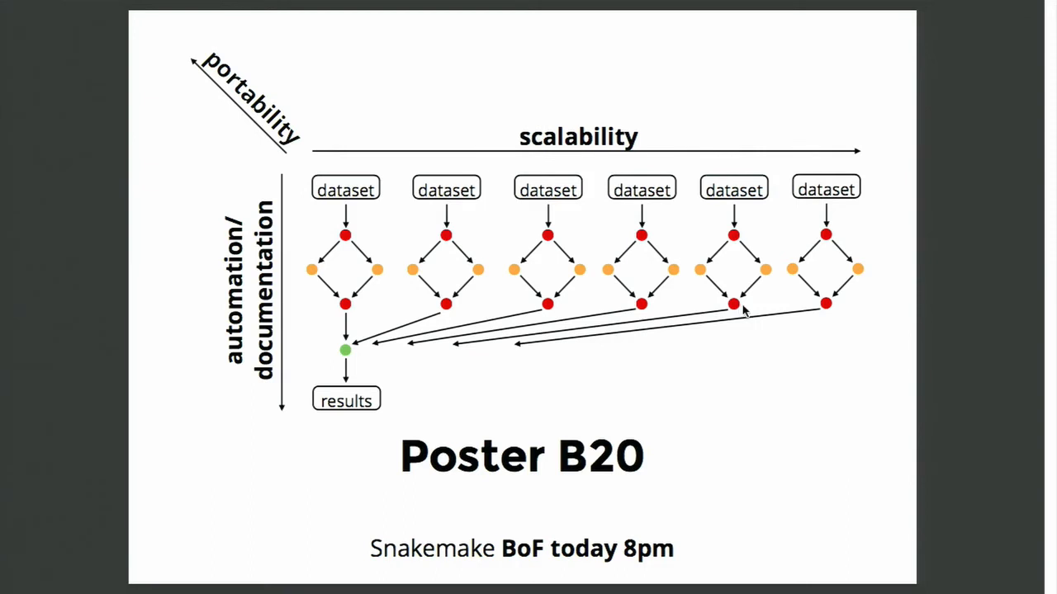
pyautogui.moveTo(700, 142)
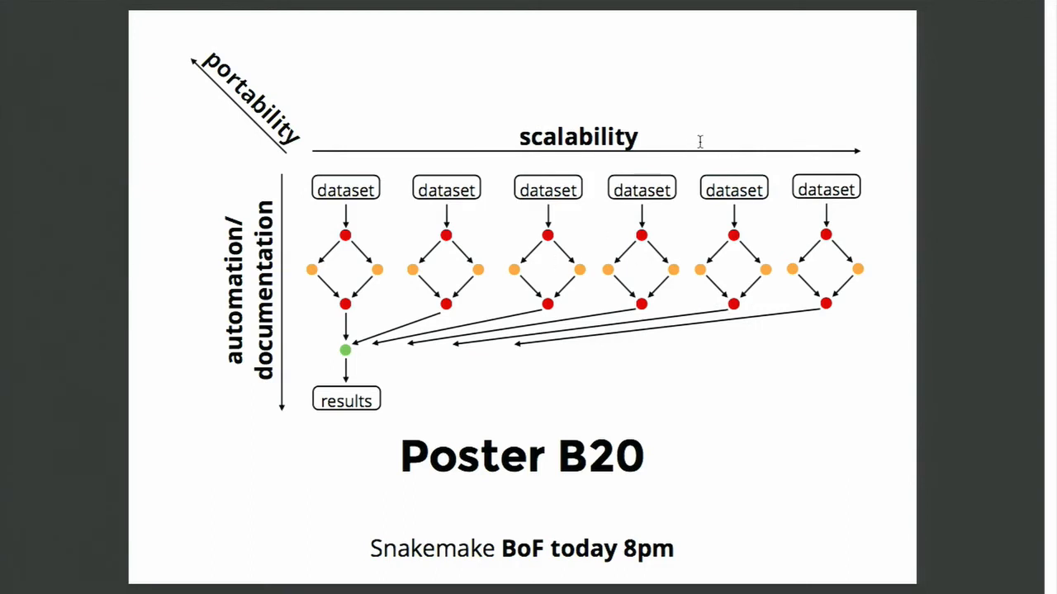